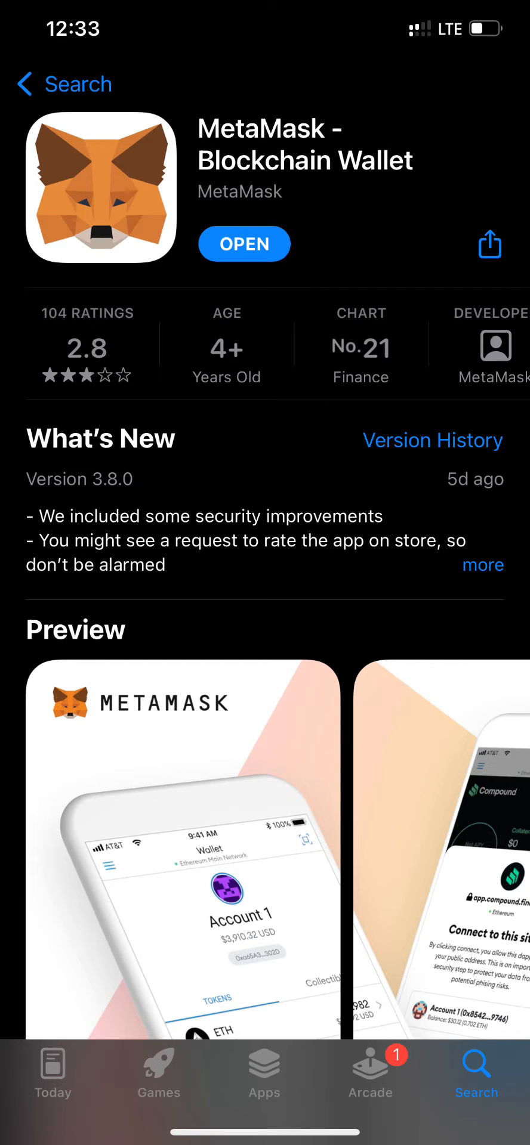
Launch the MetaMask wallet app from its App Store page.
left_click(243, 243)
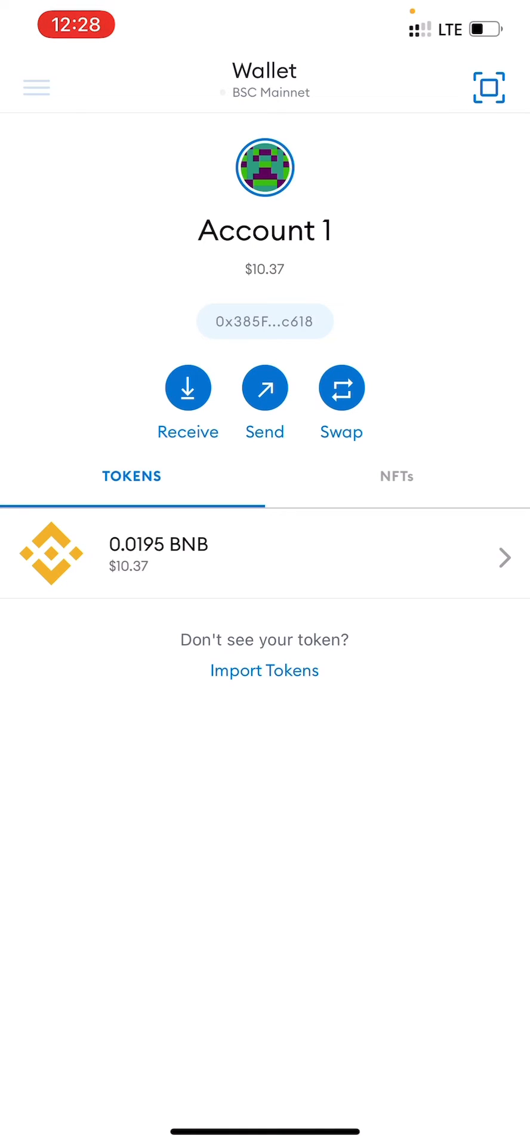
left_click(35, 87)
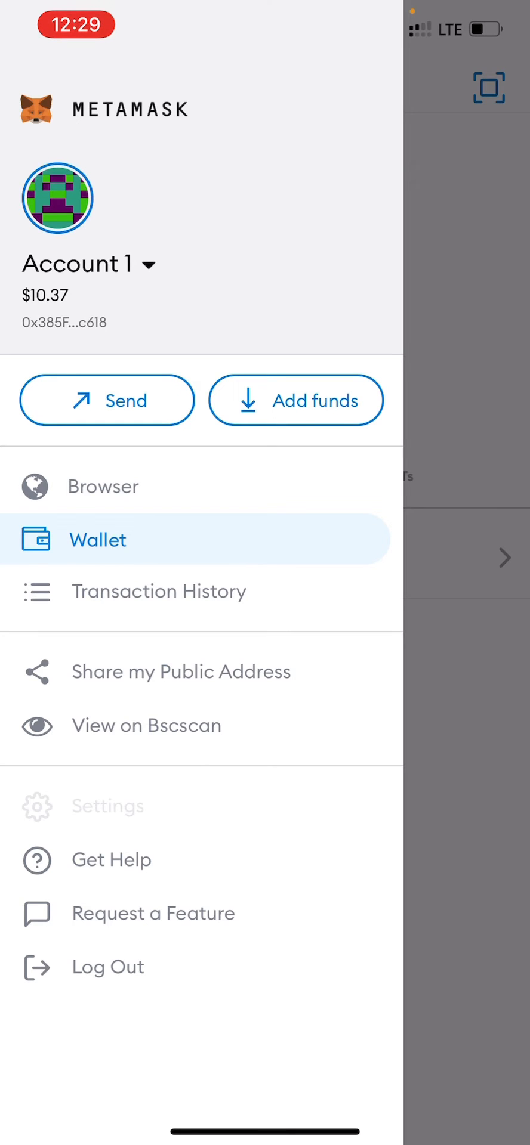
left_click(101, 807)
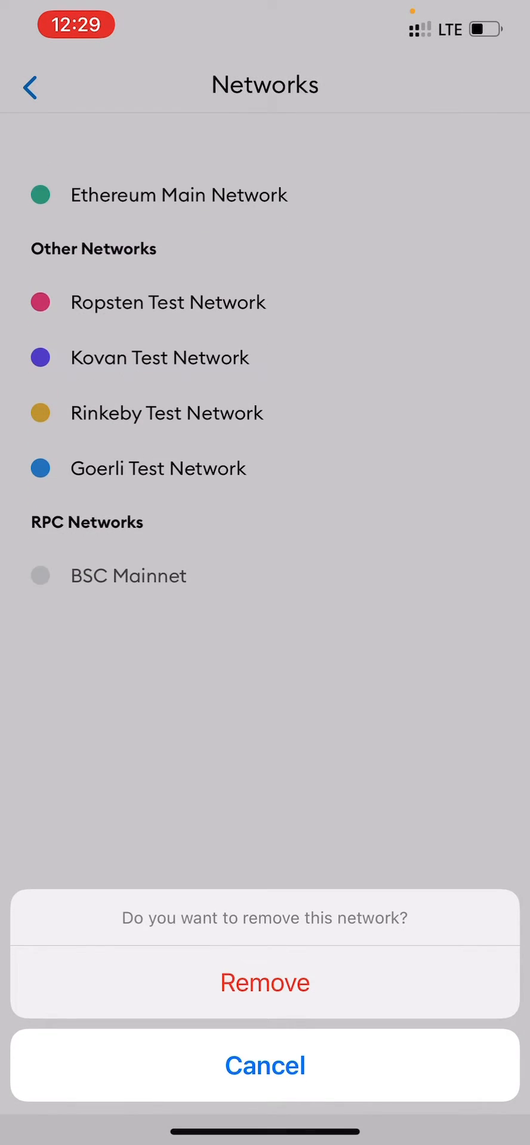
left_click(265, 1064)
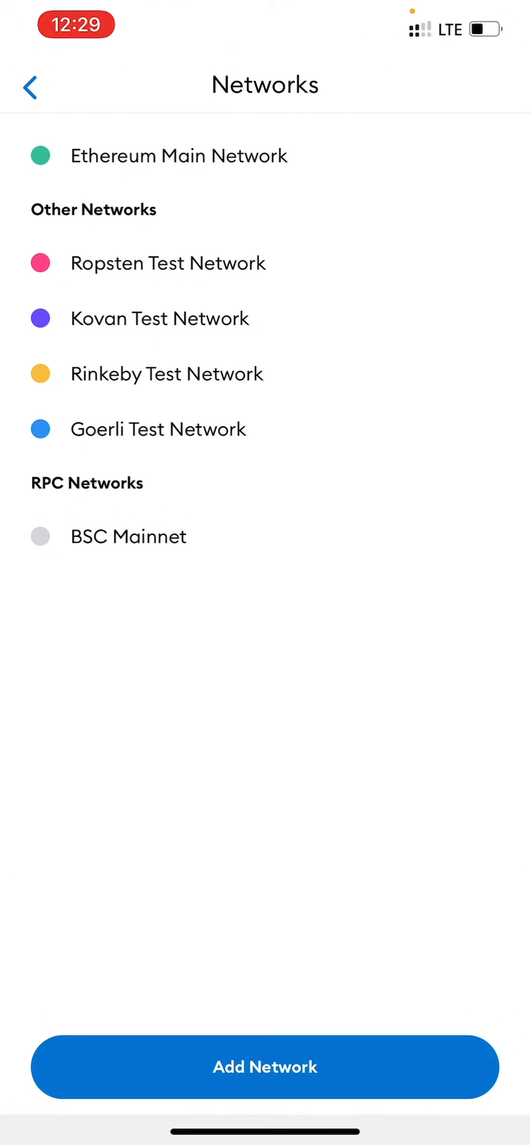
left_click(29, 86)
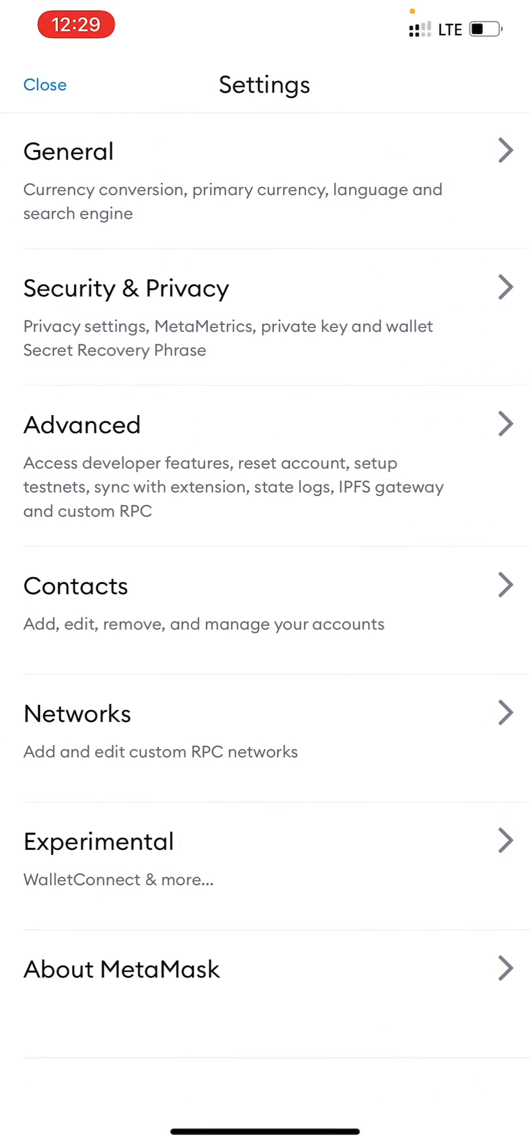
left_click(44, 85)
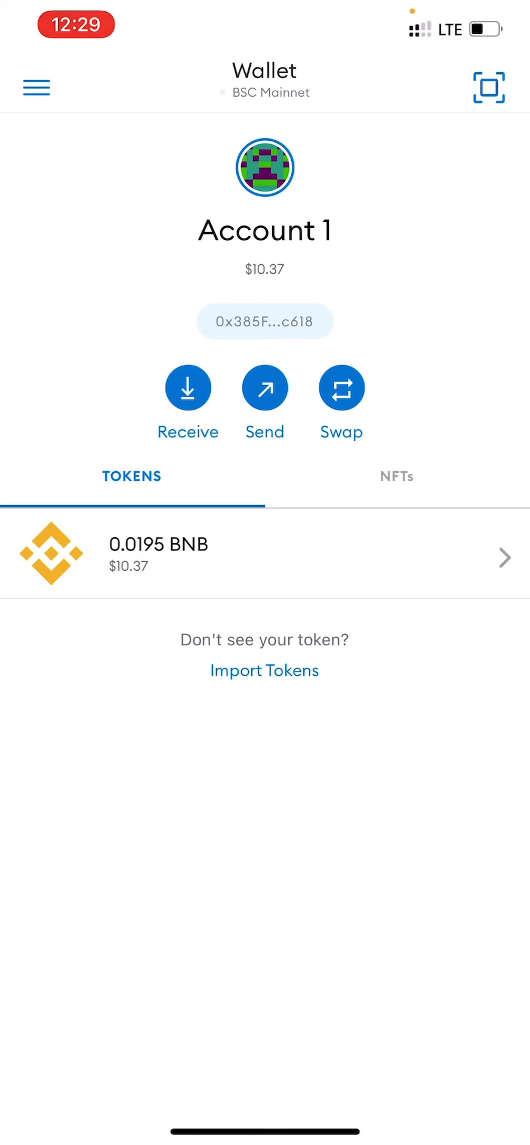
Load magiccraft.io's $MCRT pre-sale page in the in-app browser from the side menu.
left_click(188, 386)
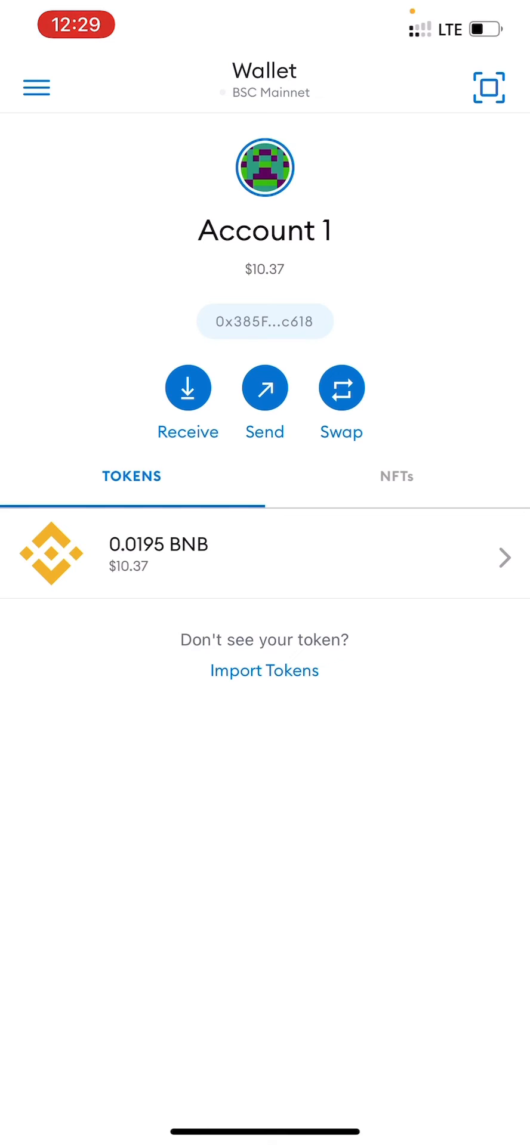
left_click(34, 87)
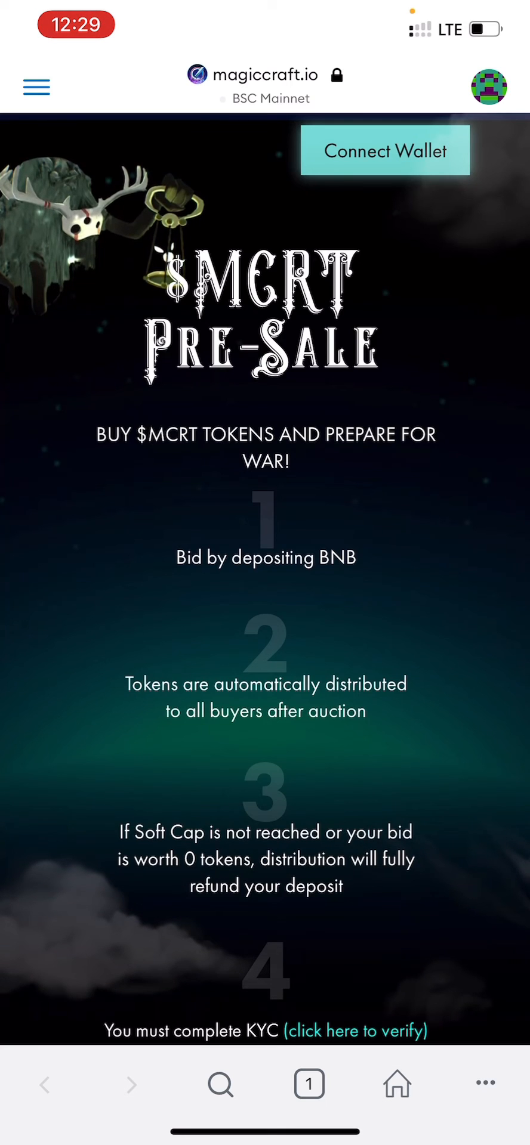
Connect the wallet to the pre-sale site and bring the bidding panel into view.
left_click(386, 150)
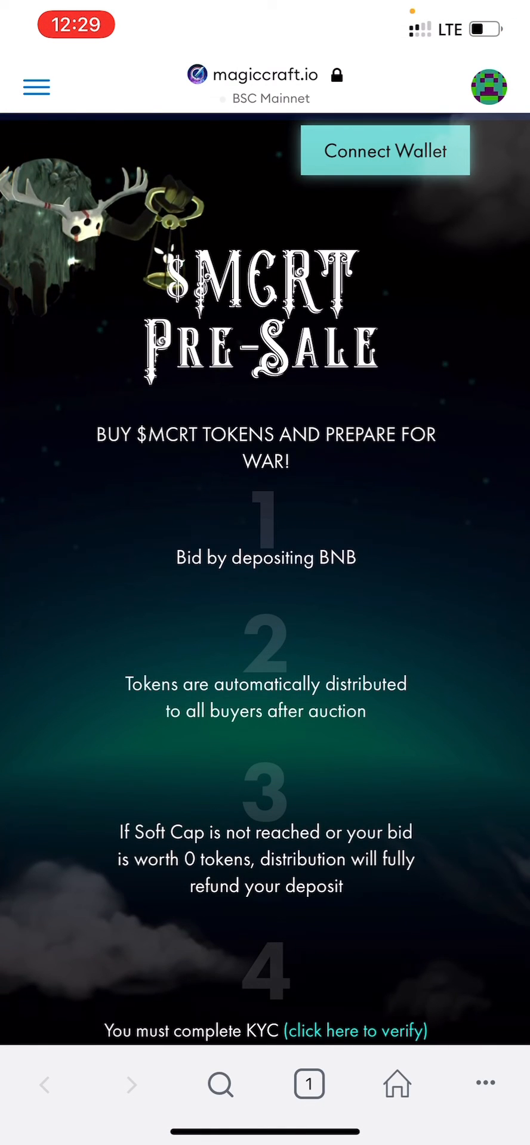
left_click(385, 150)
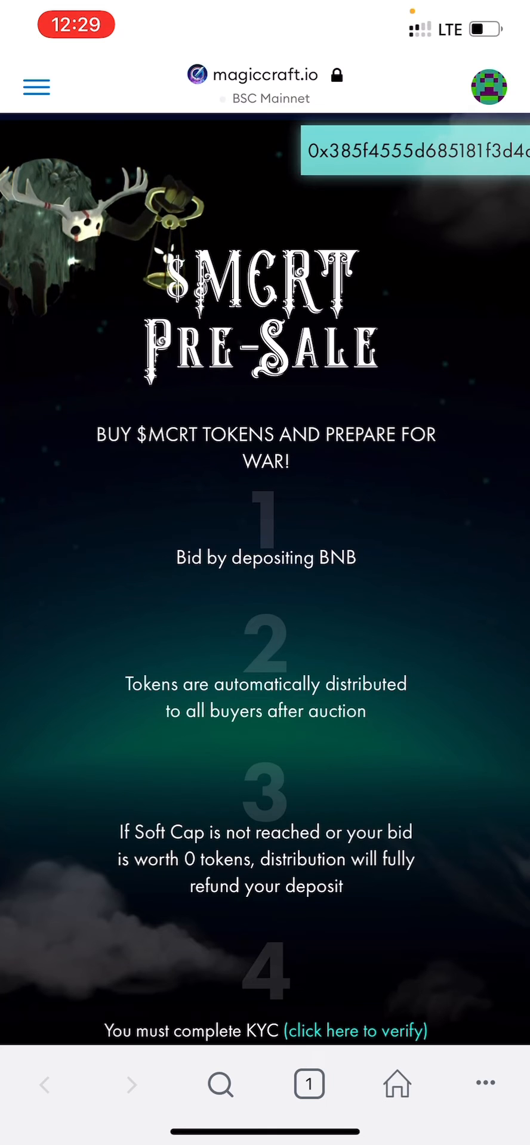
scroll("down", 3)
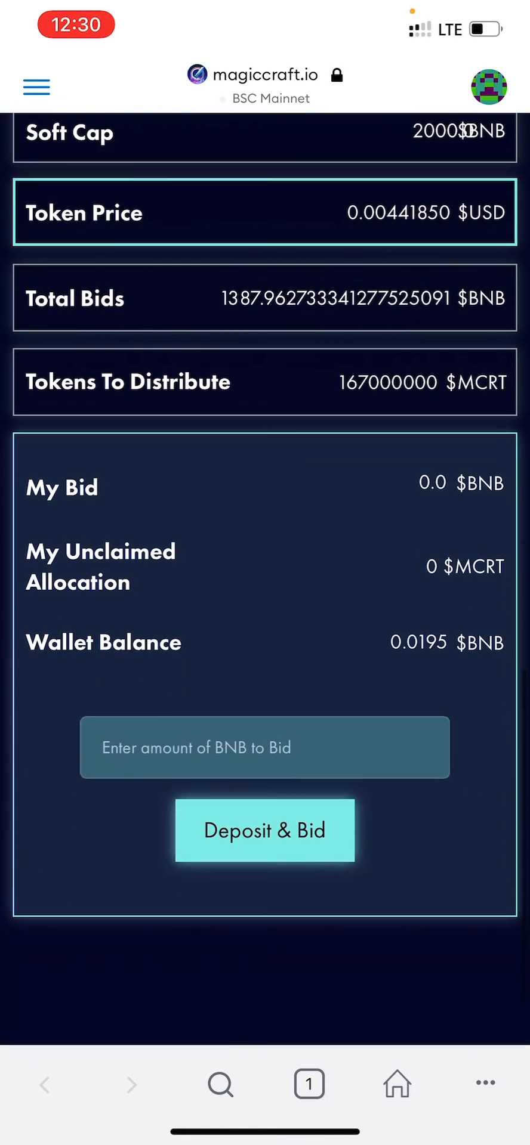
Enter a 0.01 BNB bid amount and submit Deposit & Bid for confirmation.
left_click(265, 746)
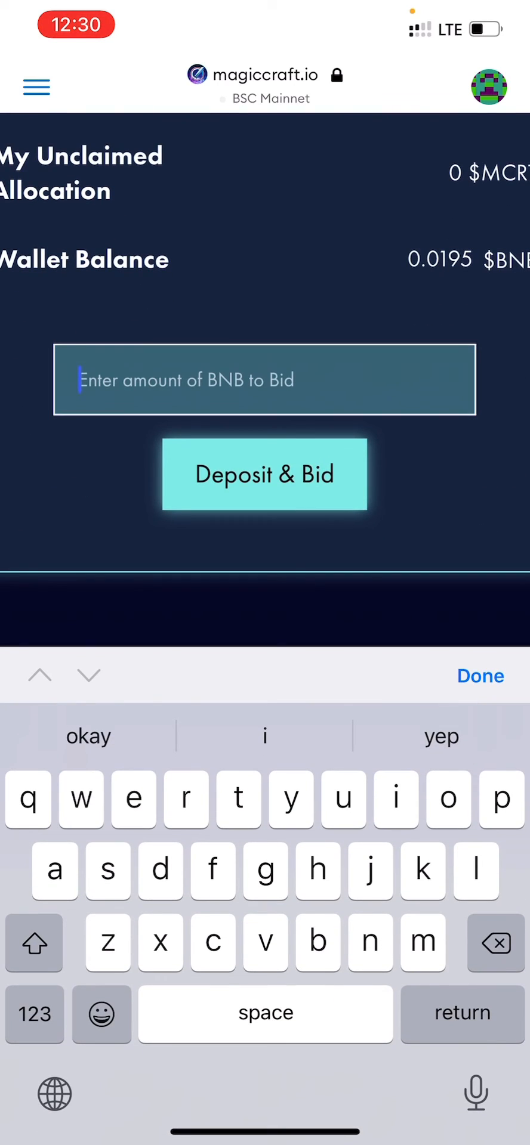
left_click(34, 1014)
type("0.")
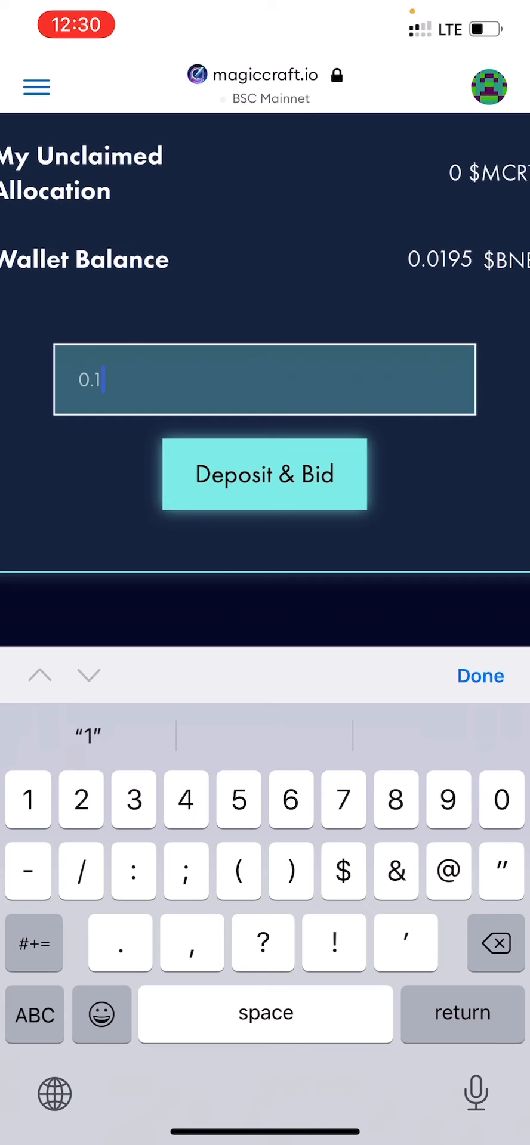
type("1")
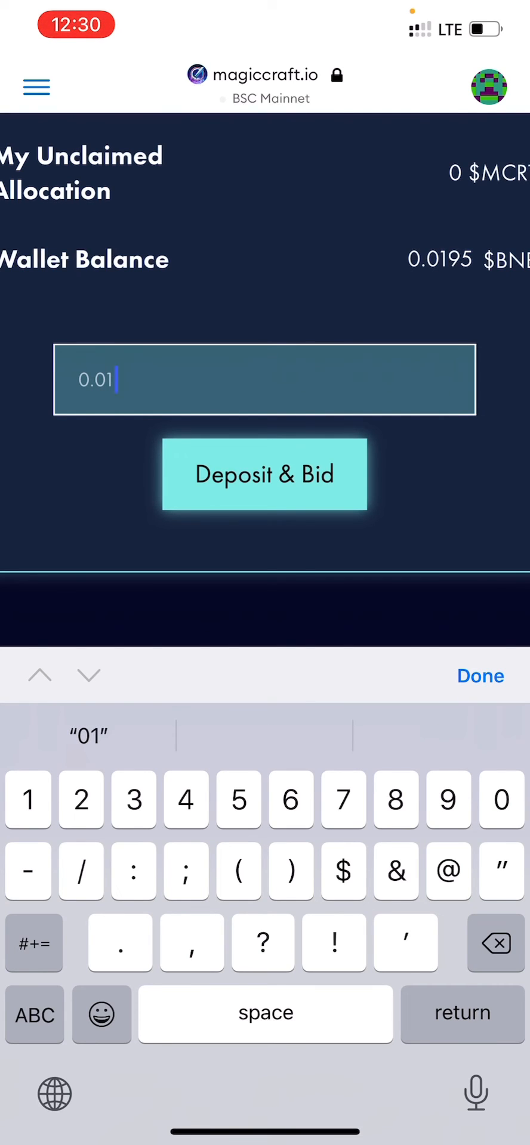
left_click(265, 473)
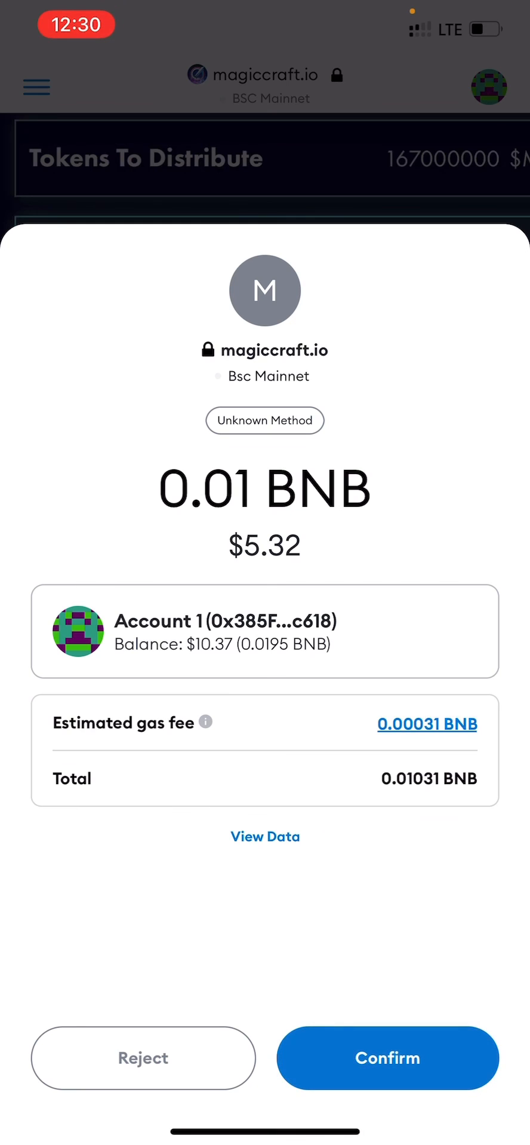
Confirm the 0.01031 BNB transaction and acknowledge the Success alert.
left_click(387, 1059)
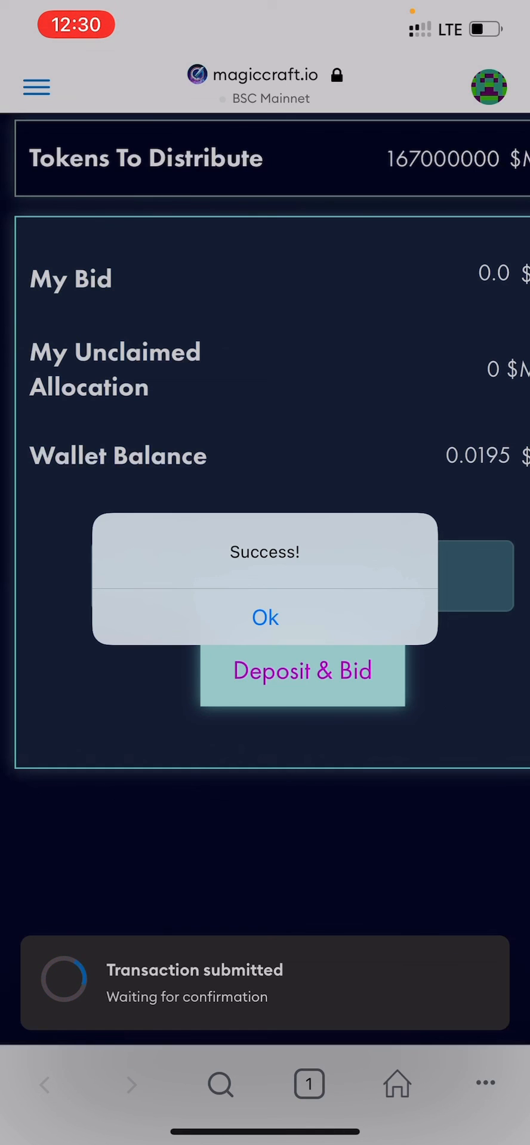
left_click(265, 618)
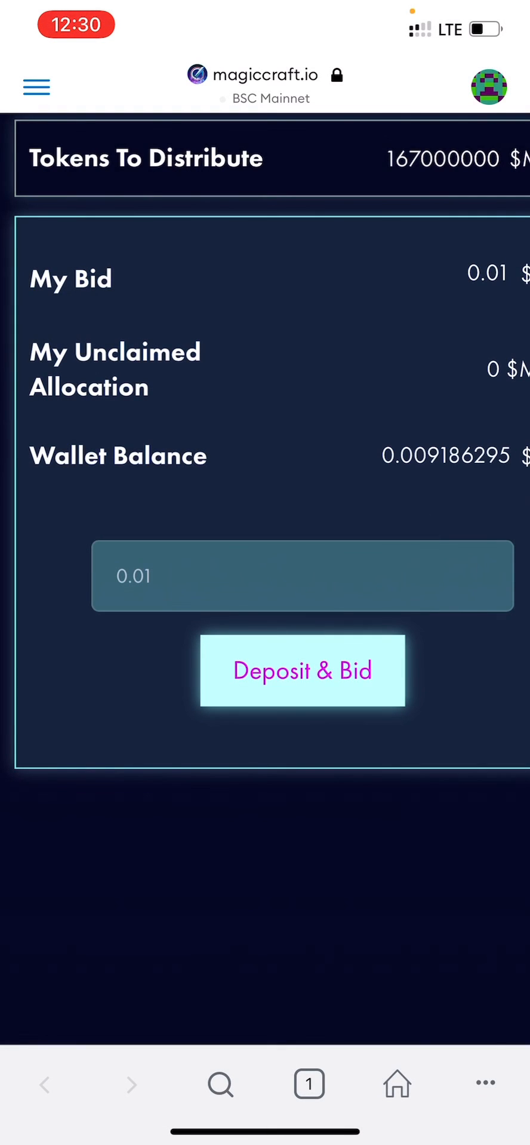